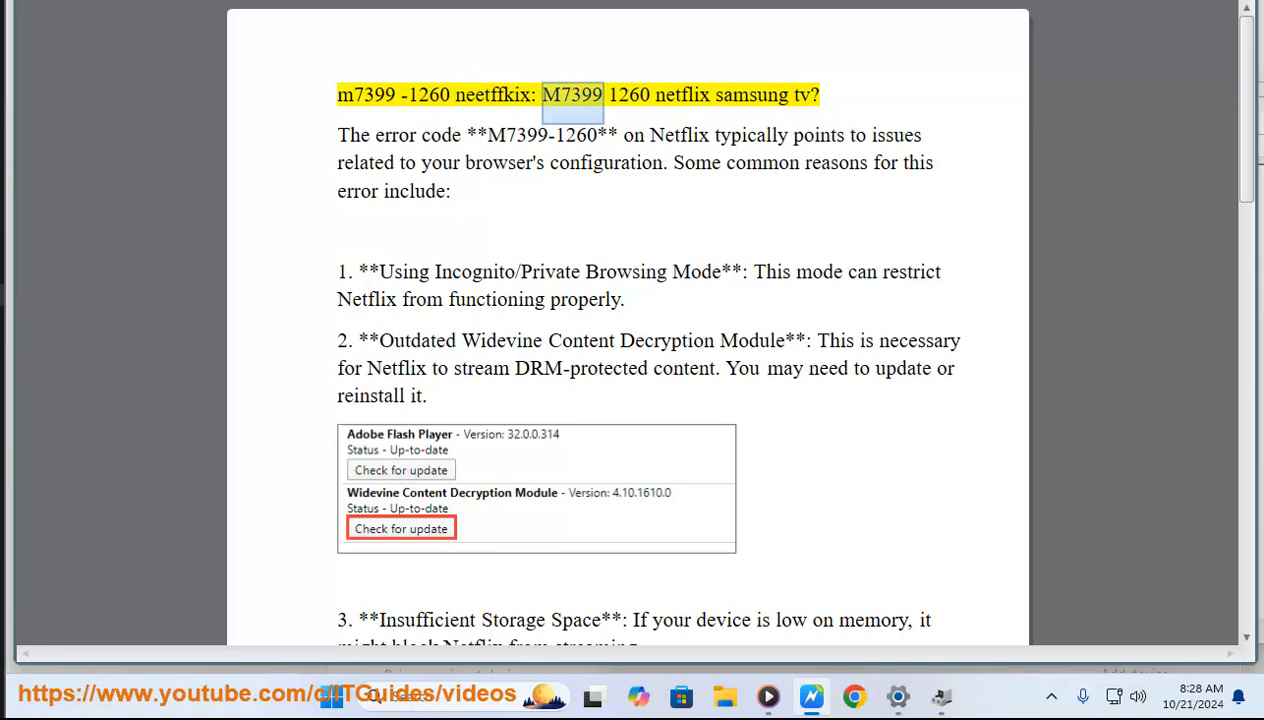
Review the M7399-1260 error title, explanation and third cause in the Word troubleshooting guide
double_click(684, 94)
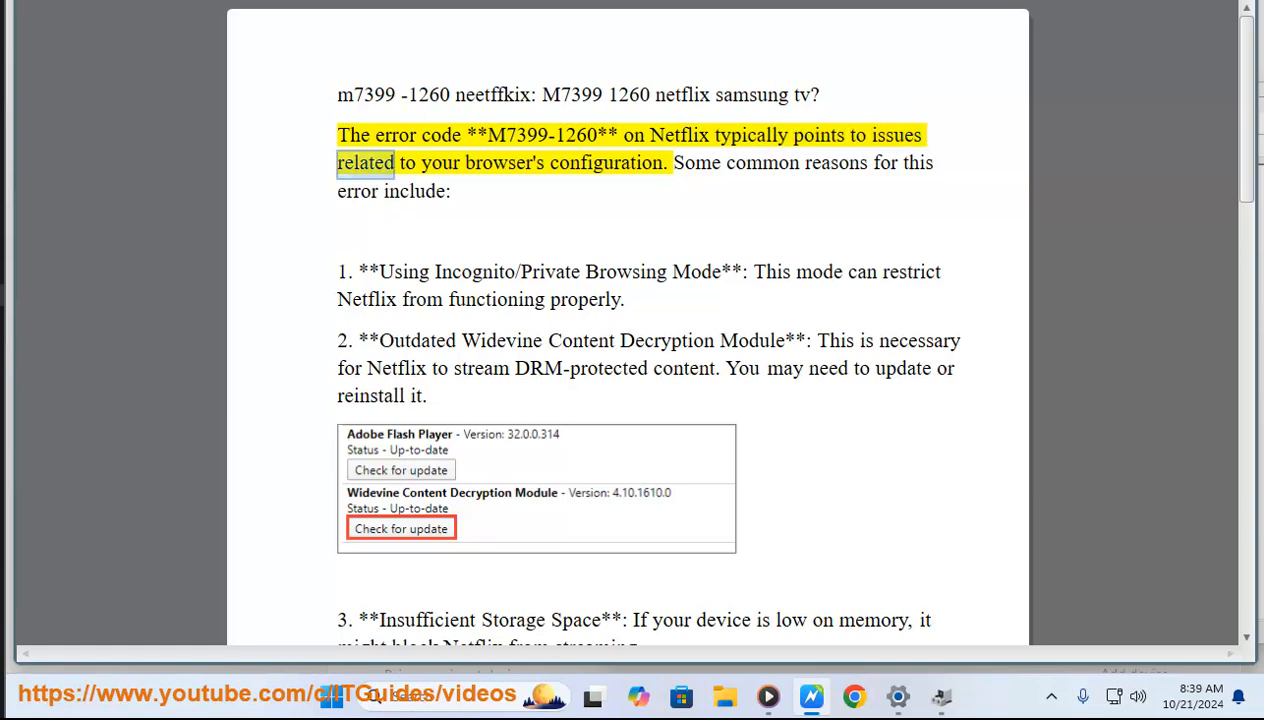
double_click(608, 162)
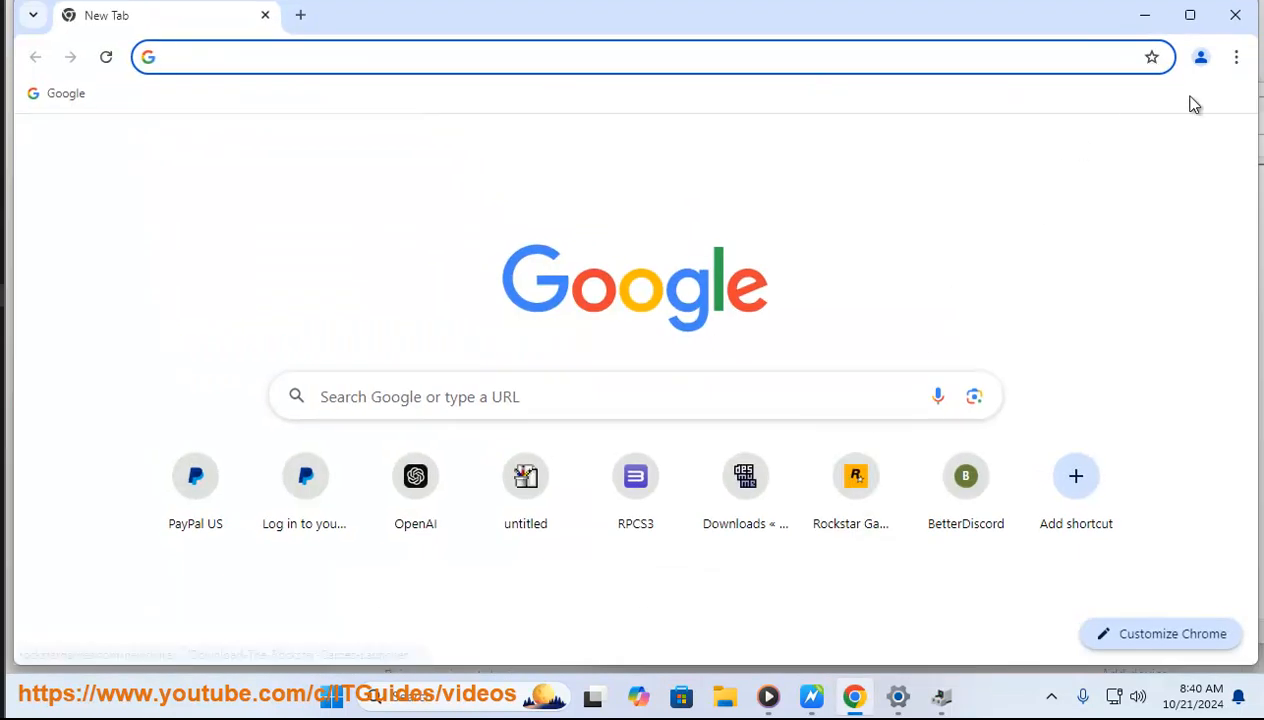
left_click(1236, 56)
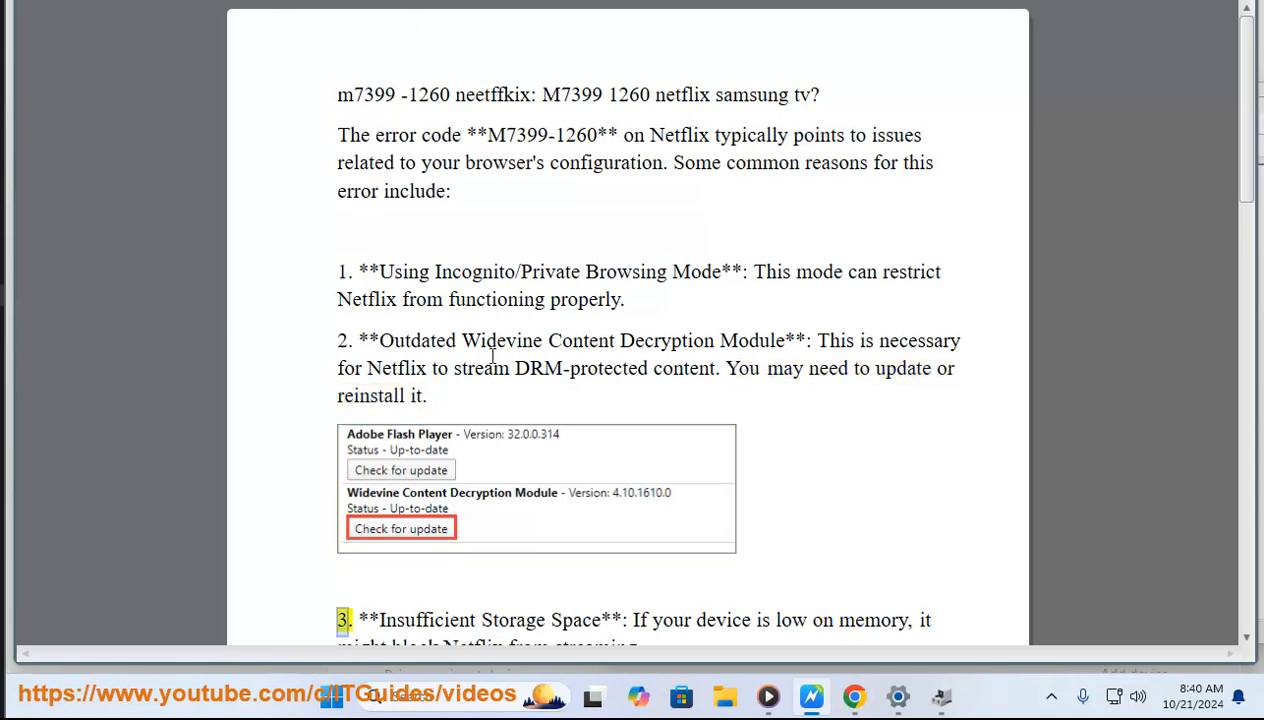
double_click(504, 340)
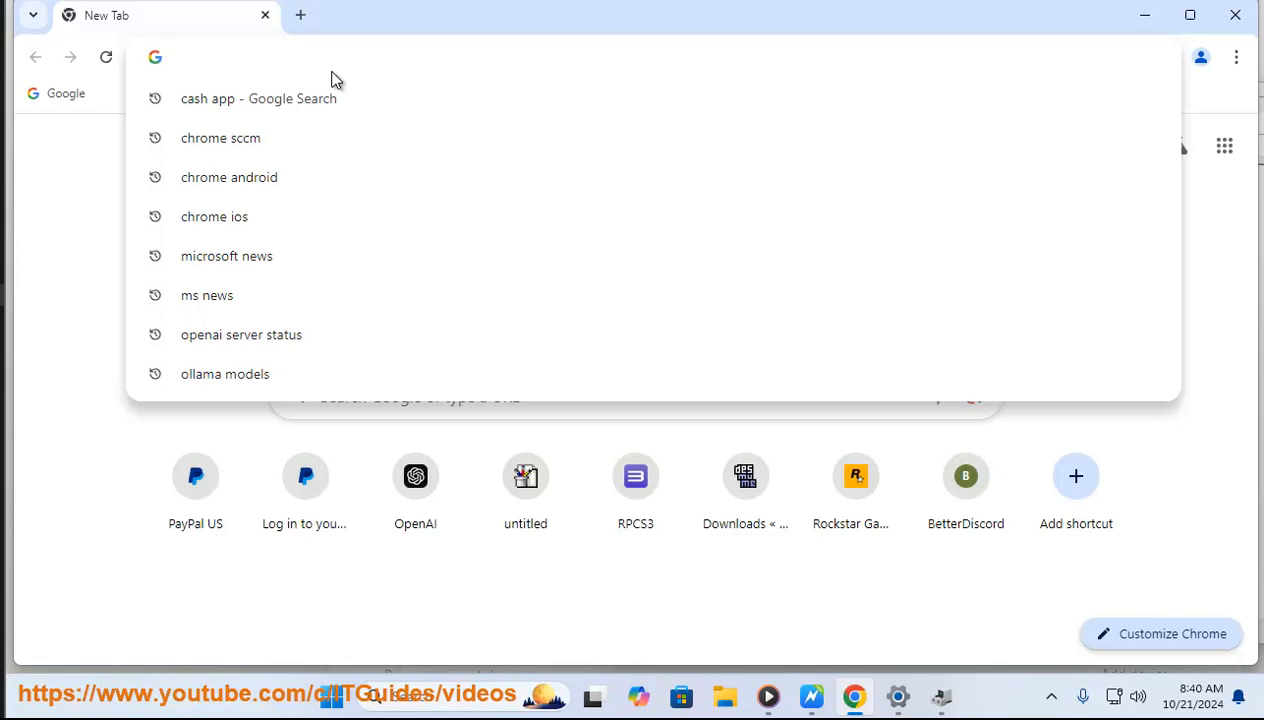
Go to chrome://flags and search the experimental flags for 'Widevine', which finds nothing
type("g")
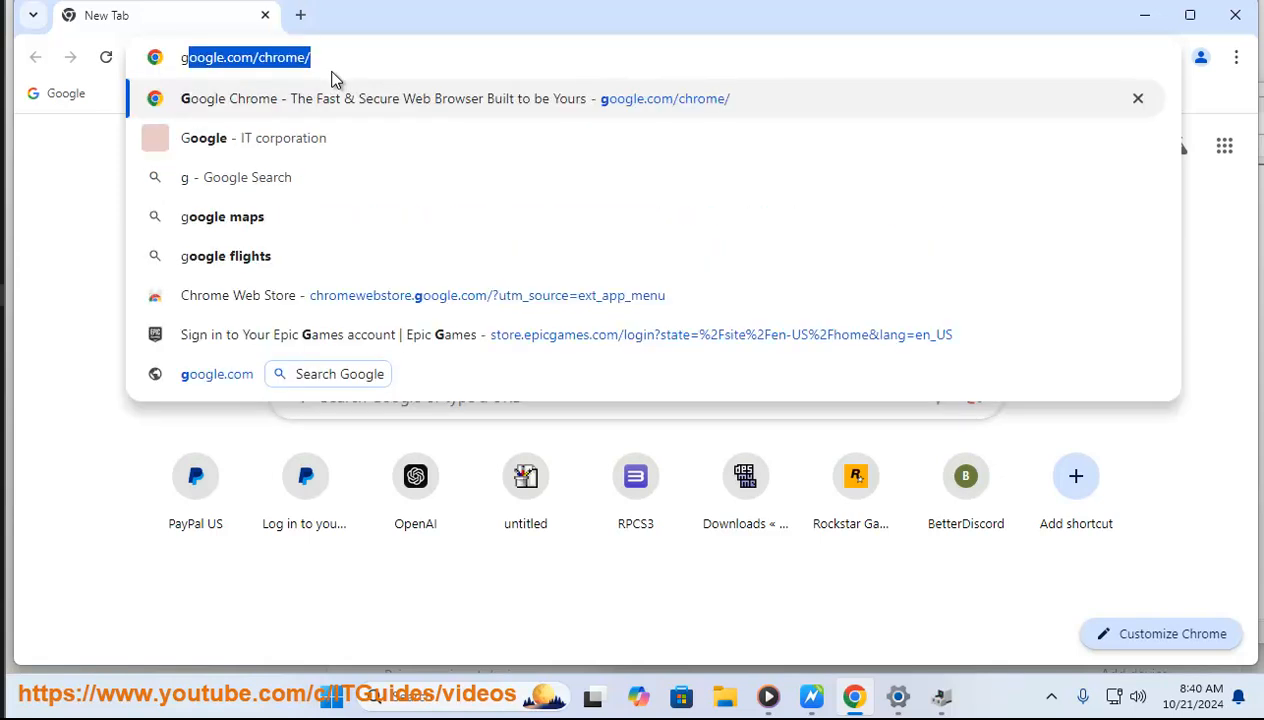
key("Escape")
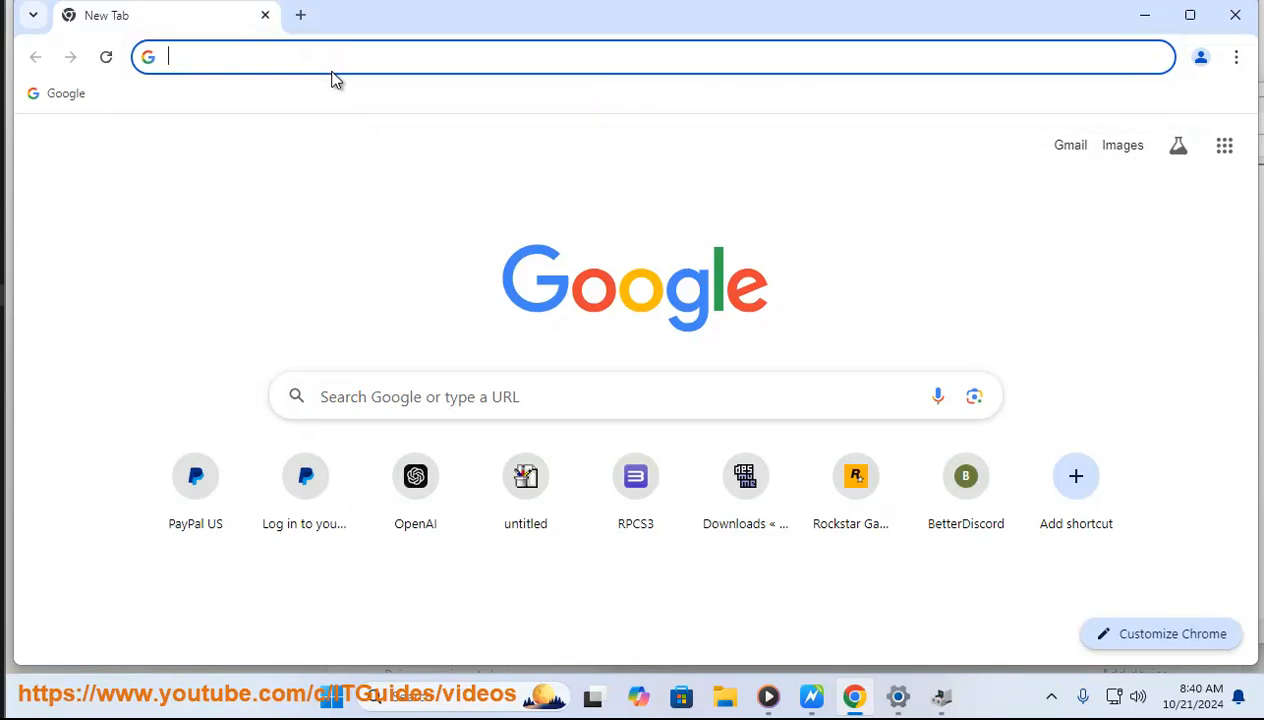
type("chrm")
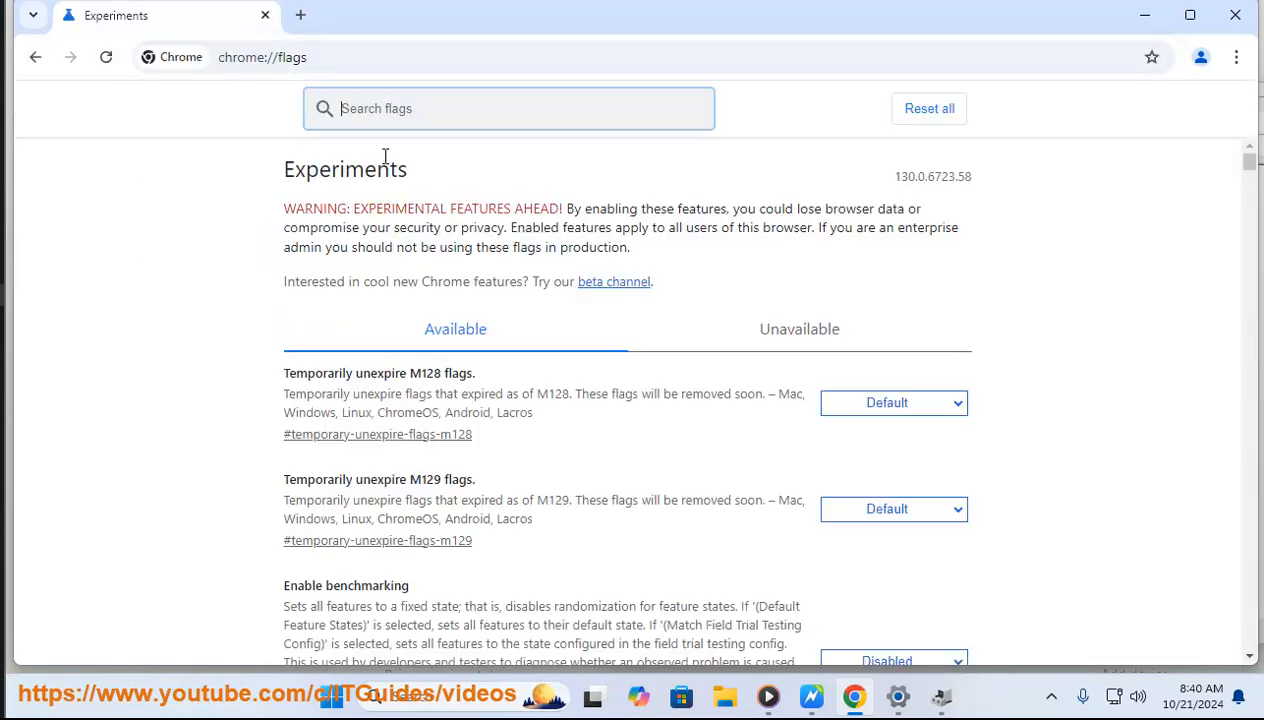
type("Widevine")
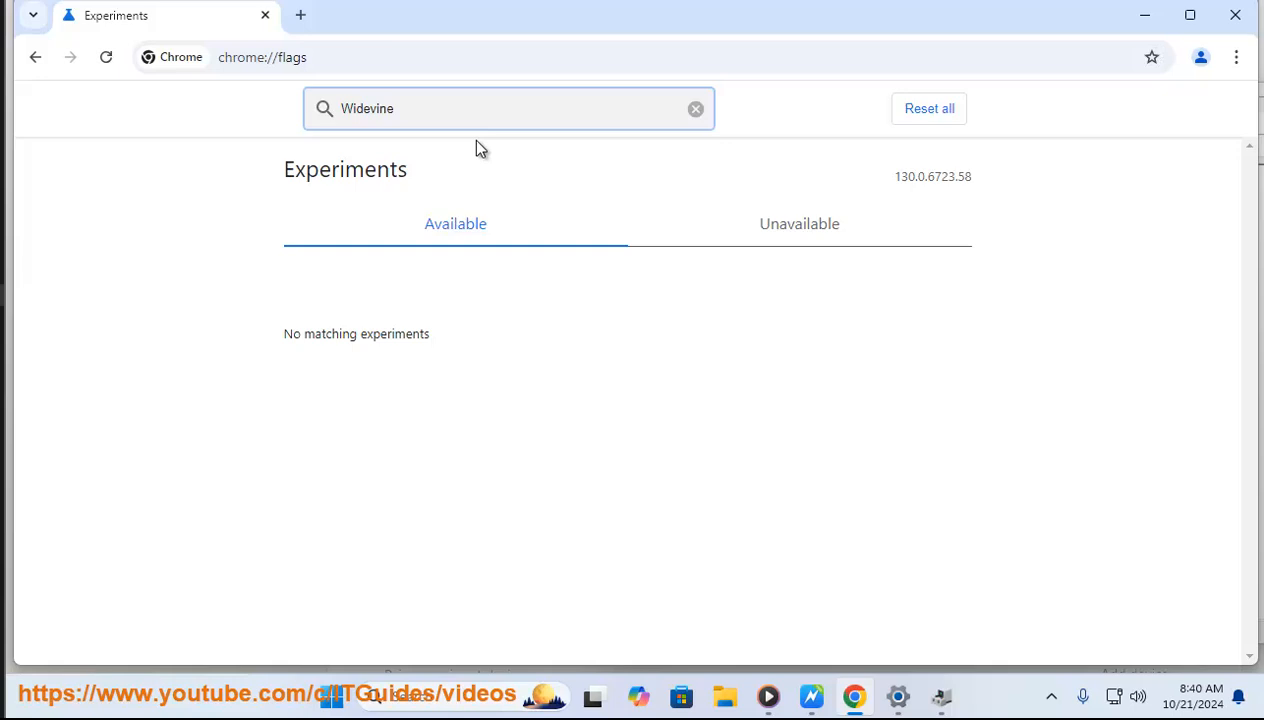
mouse_move(800, 224)
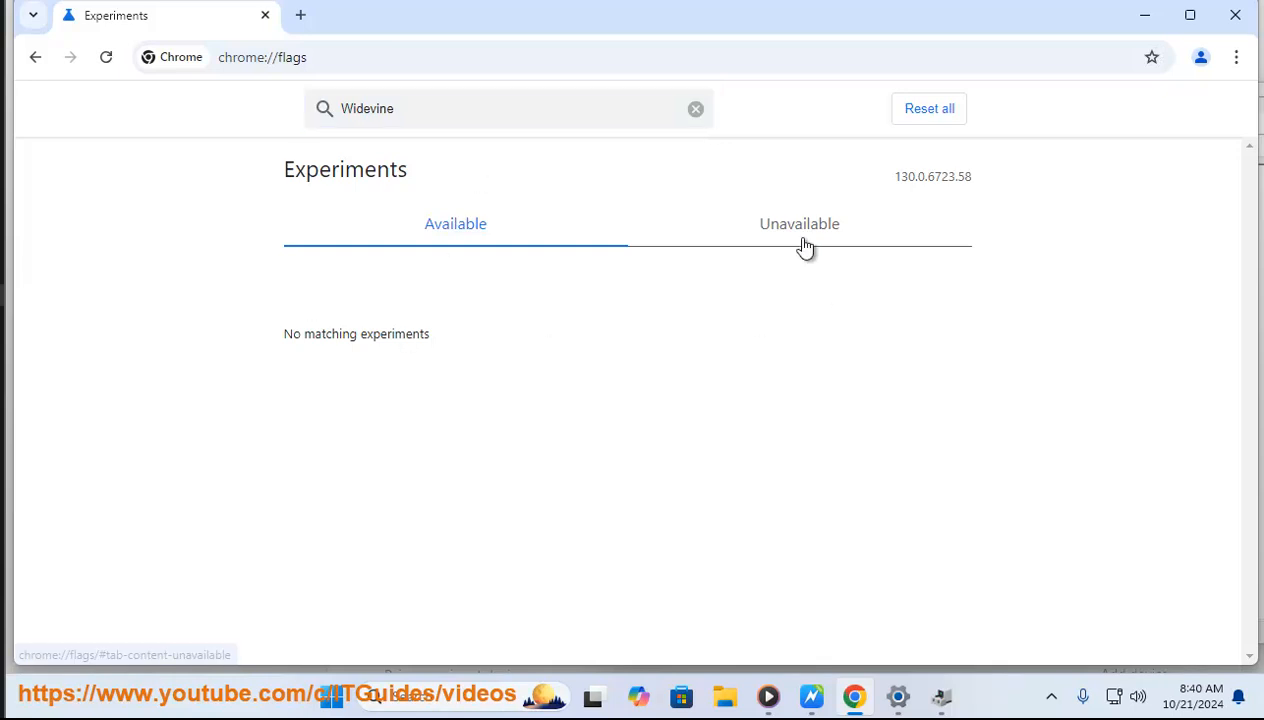
mouse_move(386, 356)
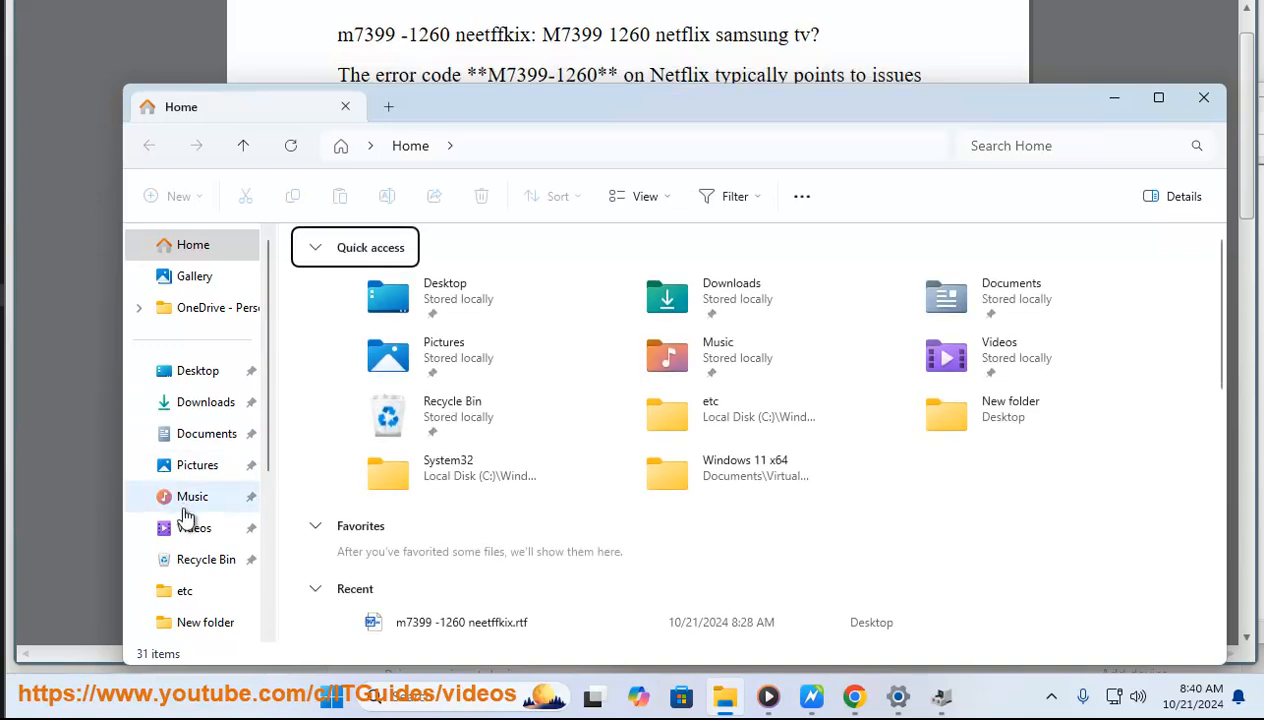
View This PC in File Explorer, then scroll the Word guide to the browser profile corruption cause
left_click(196, 520)
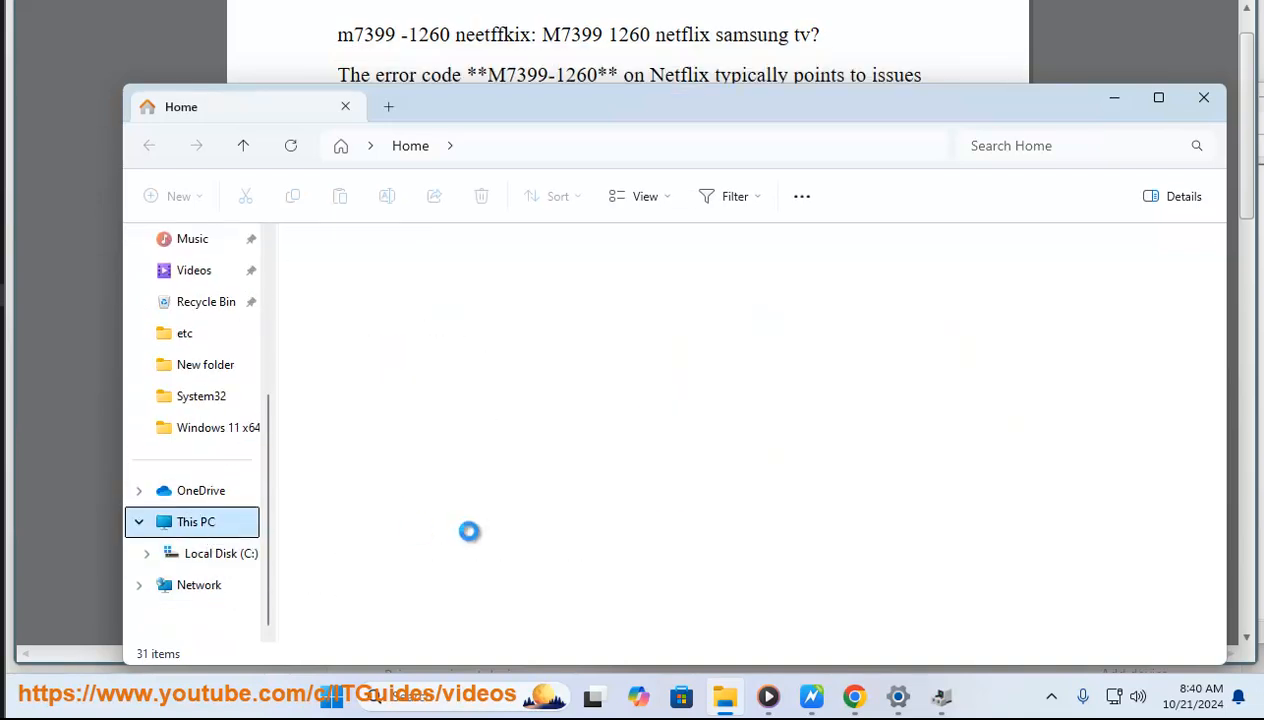
left_click(196, 520)
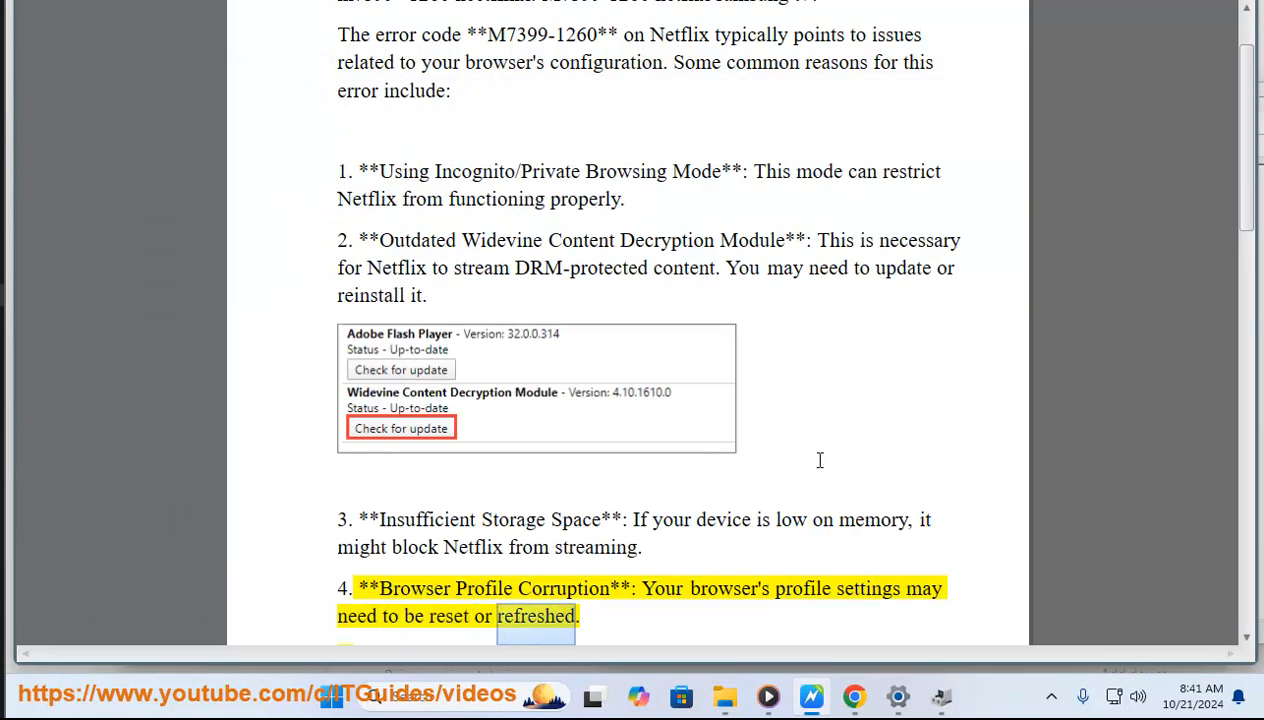
scroll("down", 3)
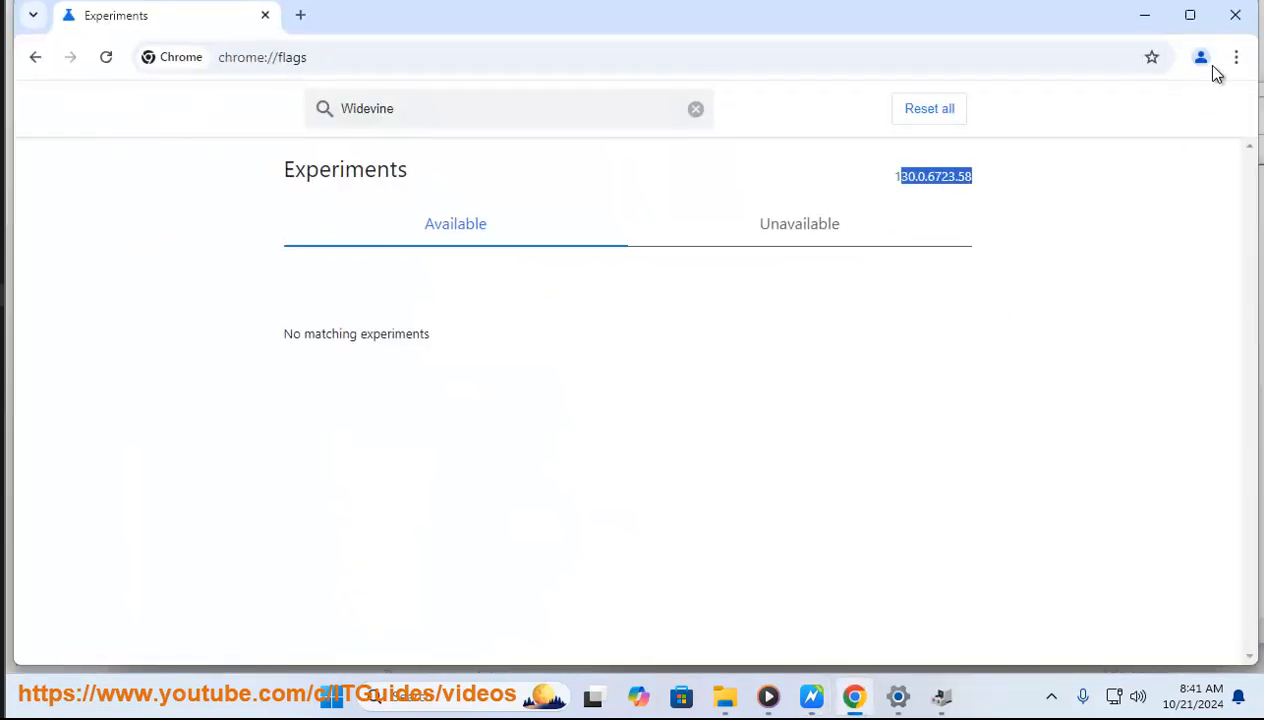
Create a new Chrome profile without signing in, then close its window to keep the original new tab
left_click(1200, 56)
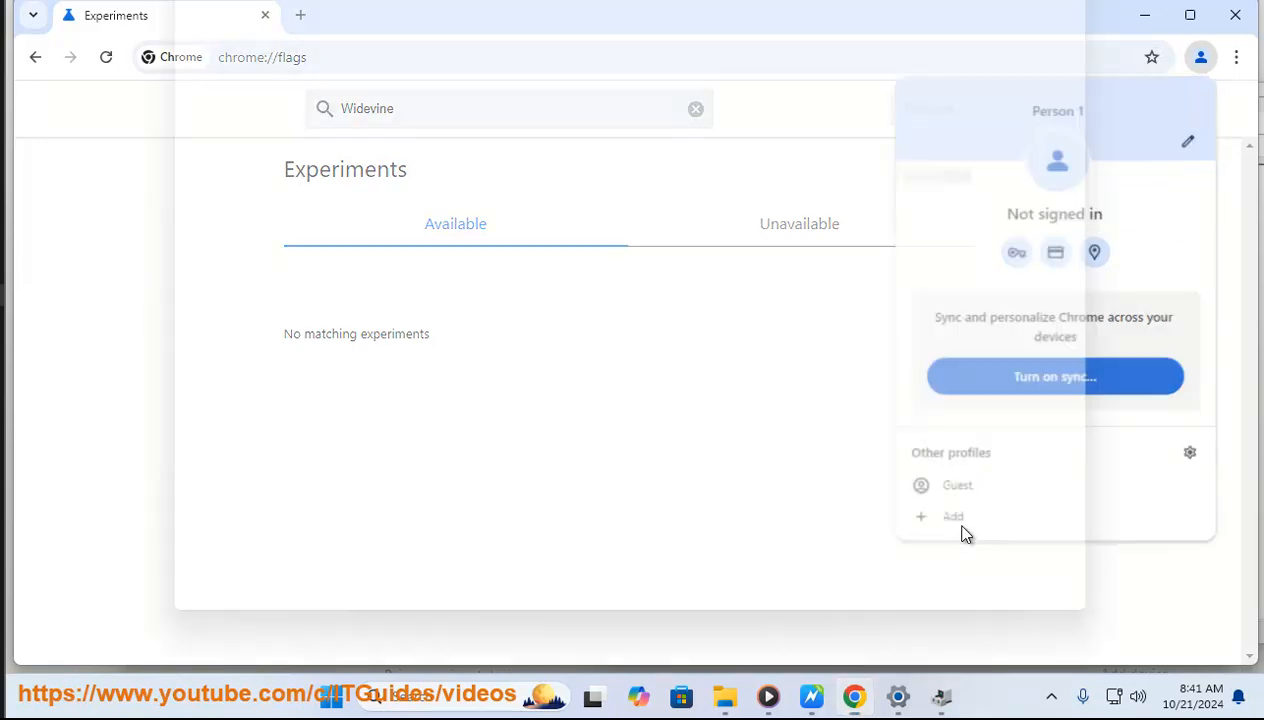
left_click(952, 516)
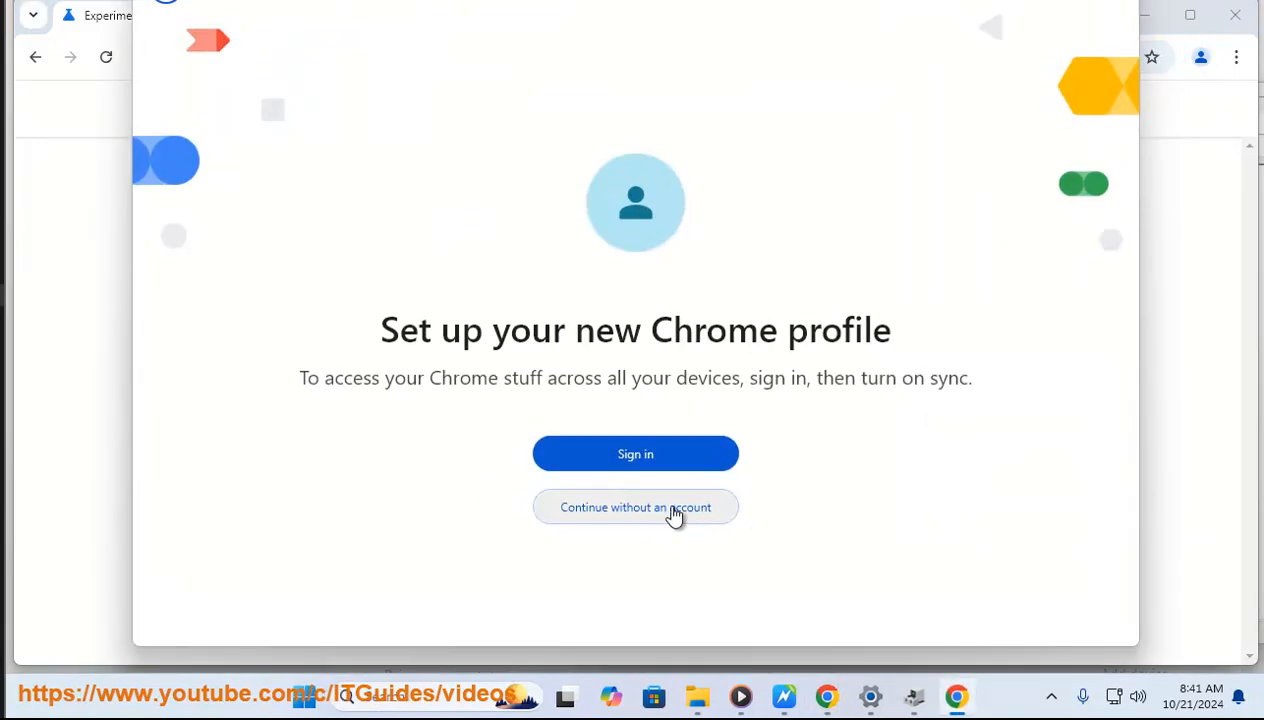
left_click(636, 508)
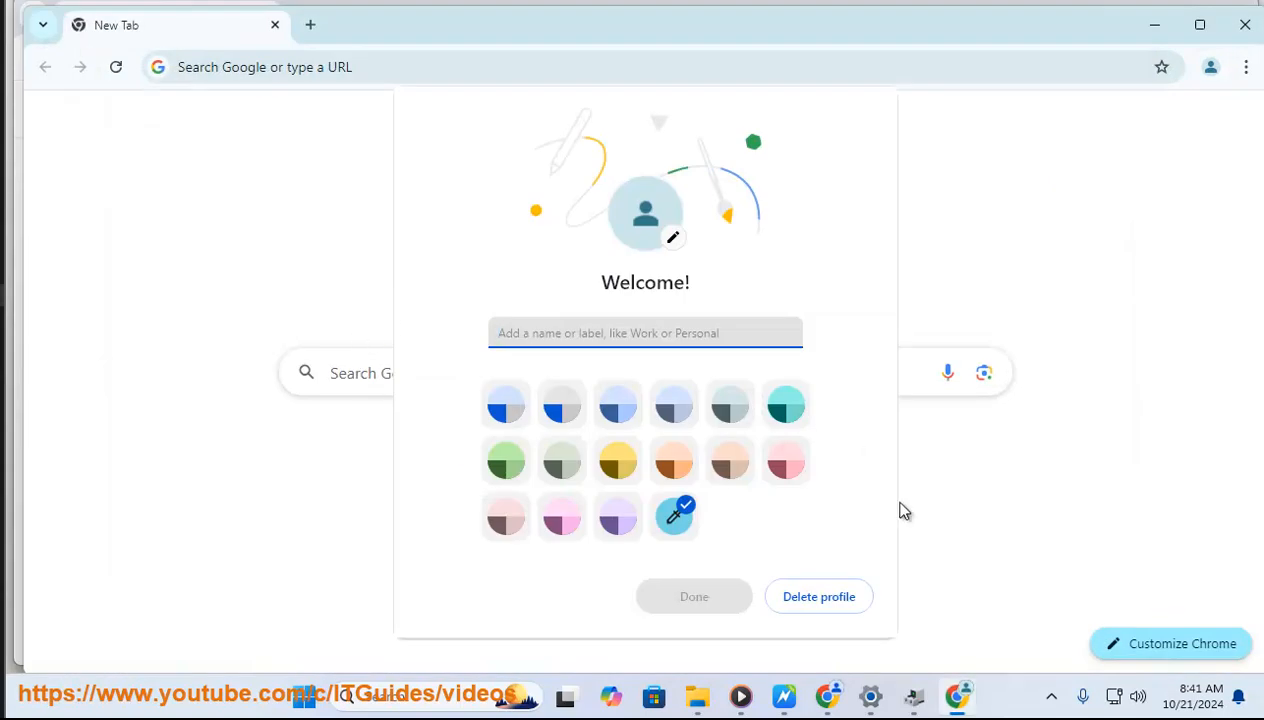
left_click(646, 332)
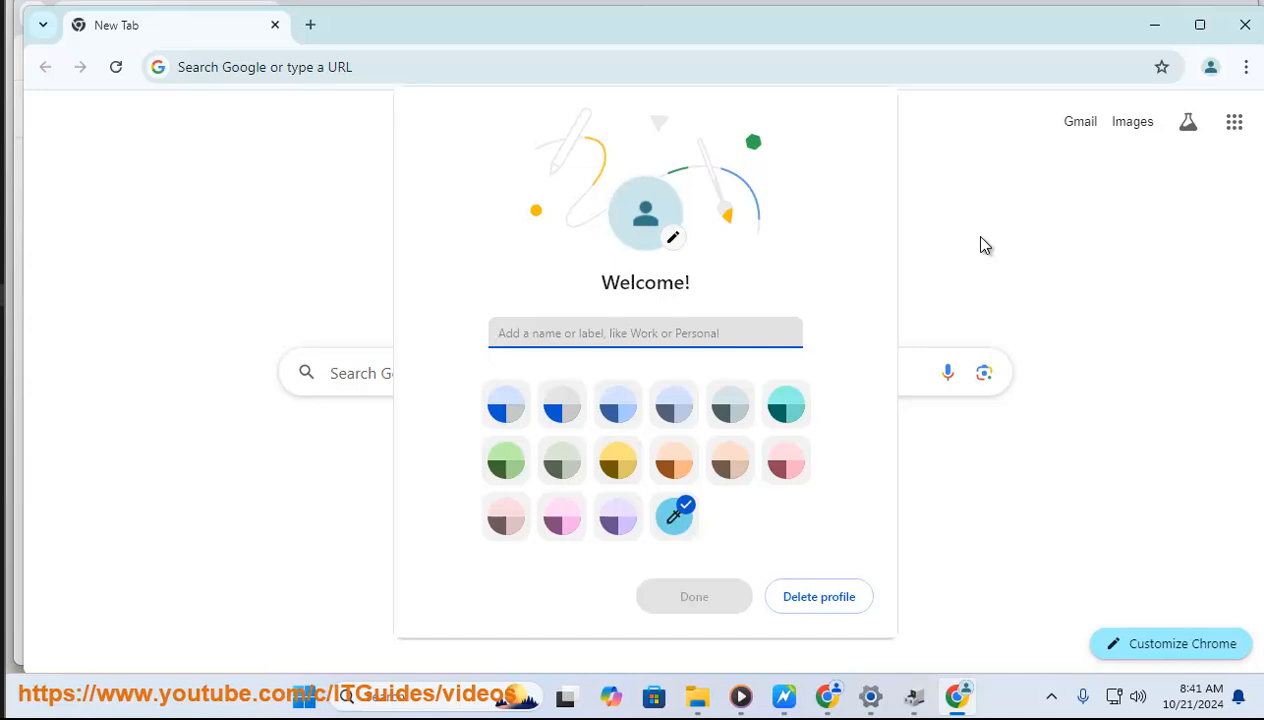
mouse_move(1236, 60)
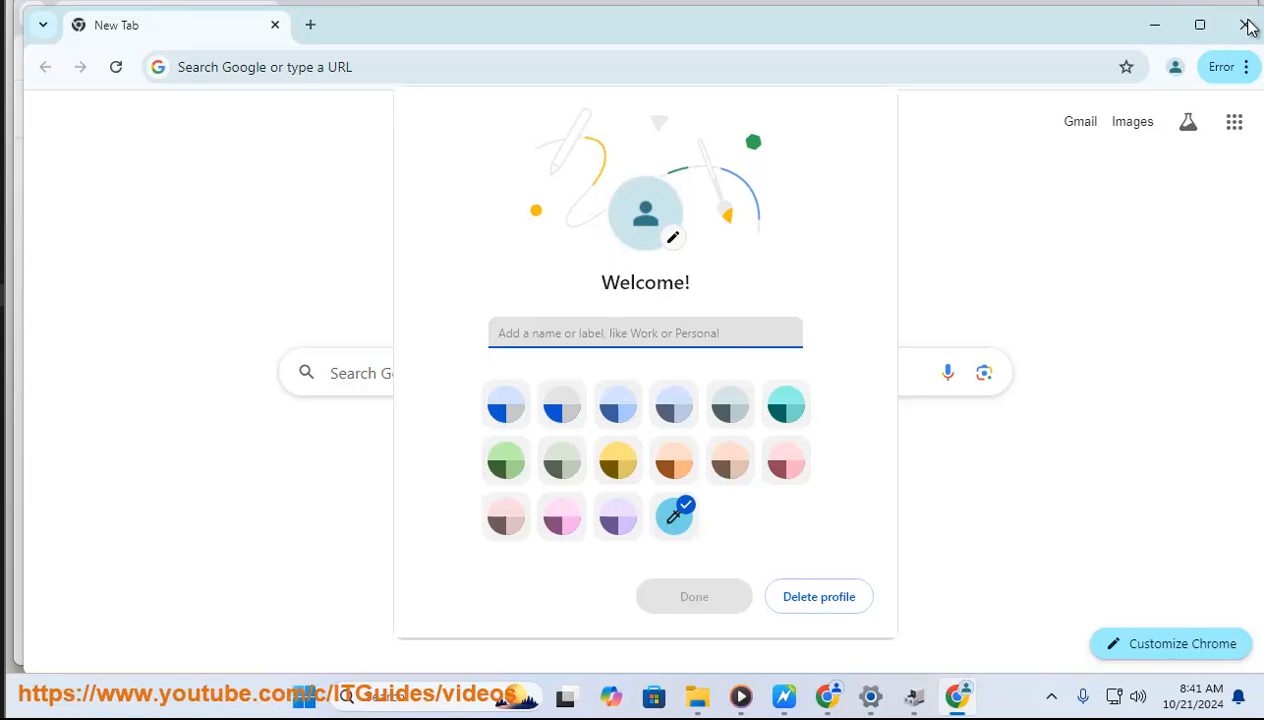
mouse_move(952, 658)
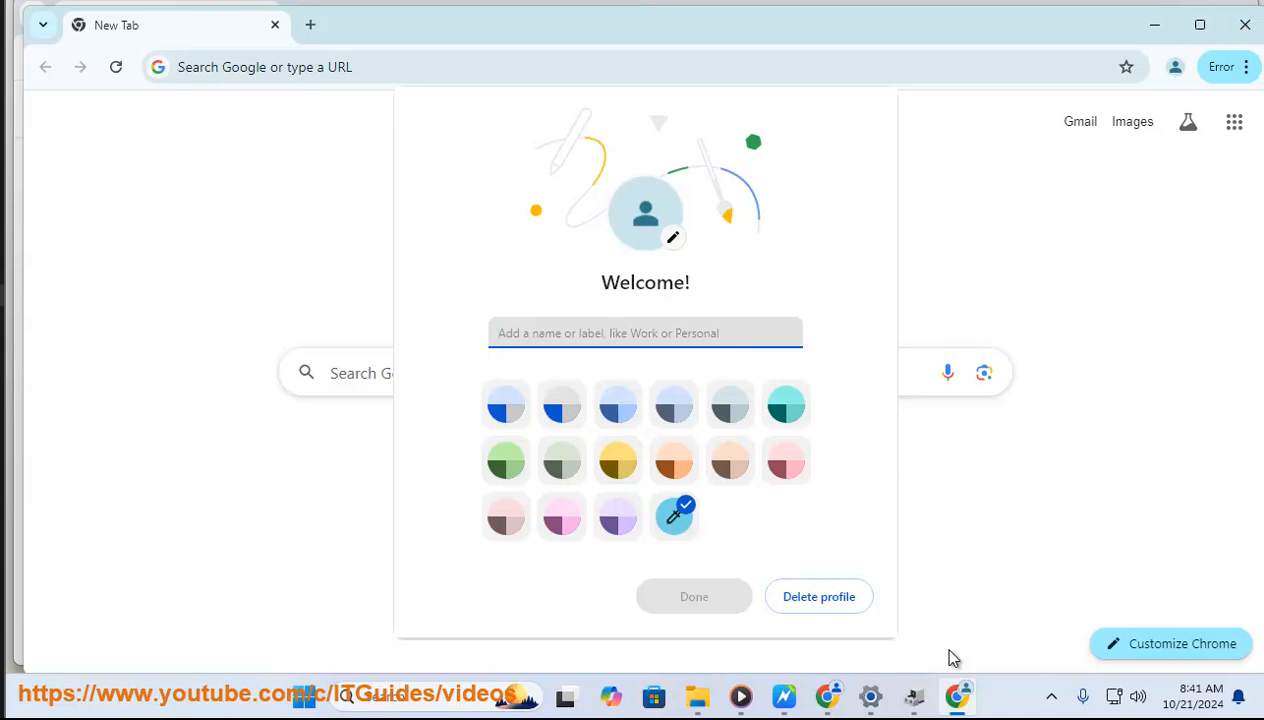
mouse_move(48, 28)
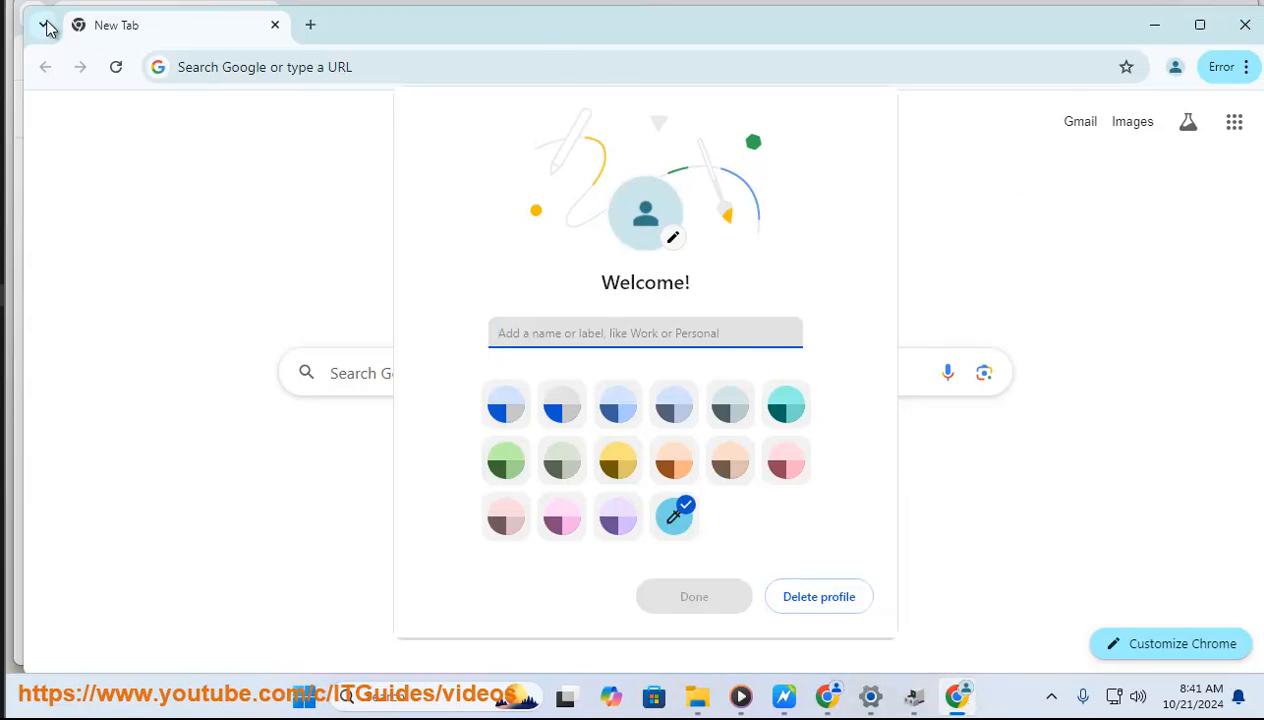
right_click(958, 696)
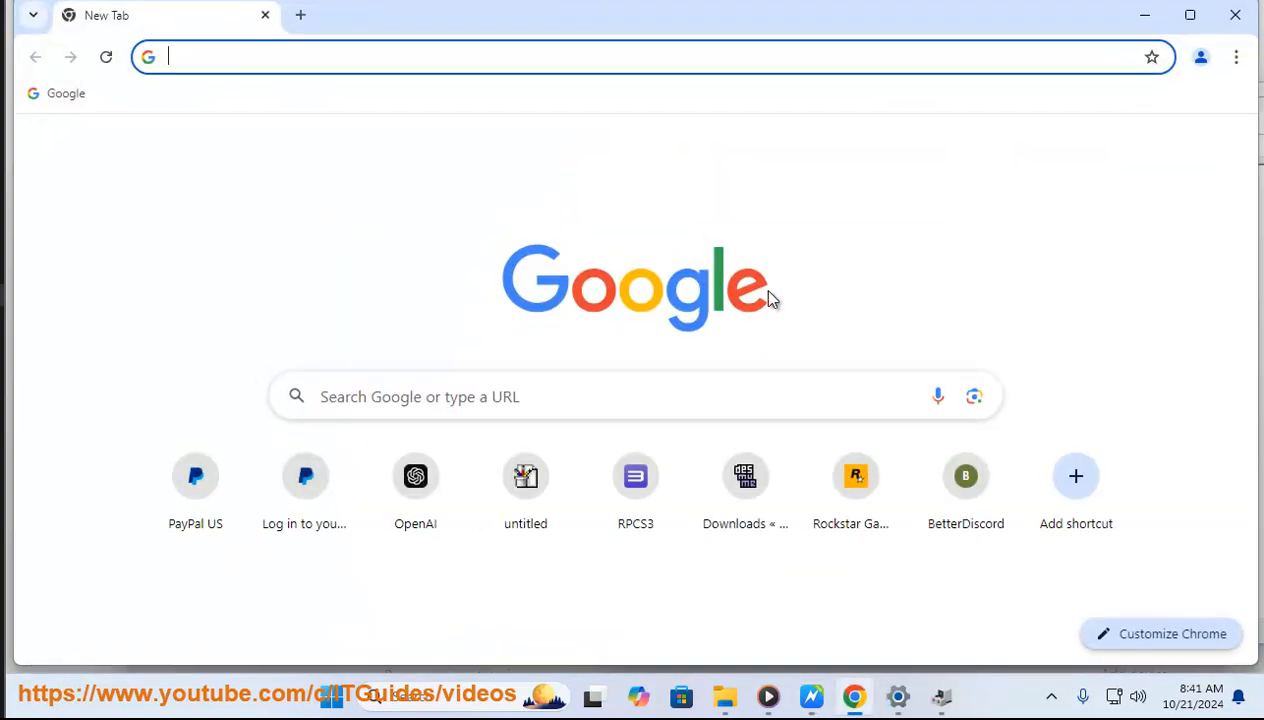
Search chrome://settings for 'cache' to bring up Delete browsing data, then return to the Word guide
left_click(1236, 56)
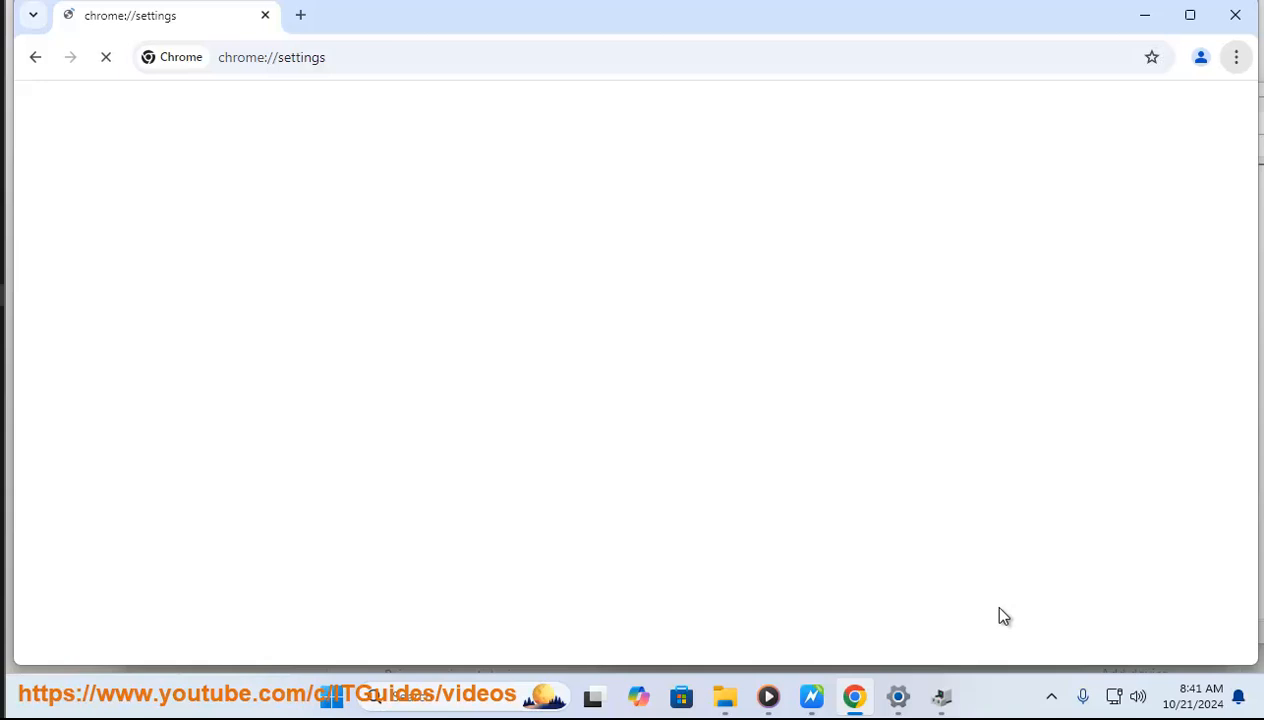
type("ch")
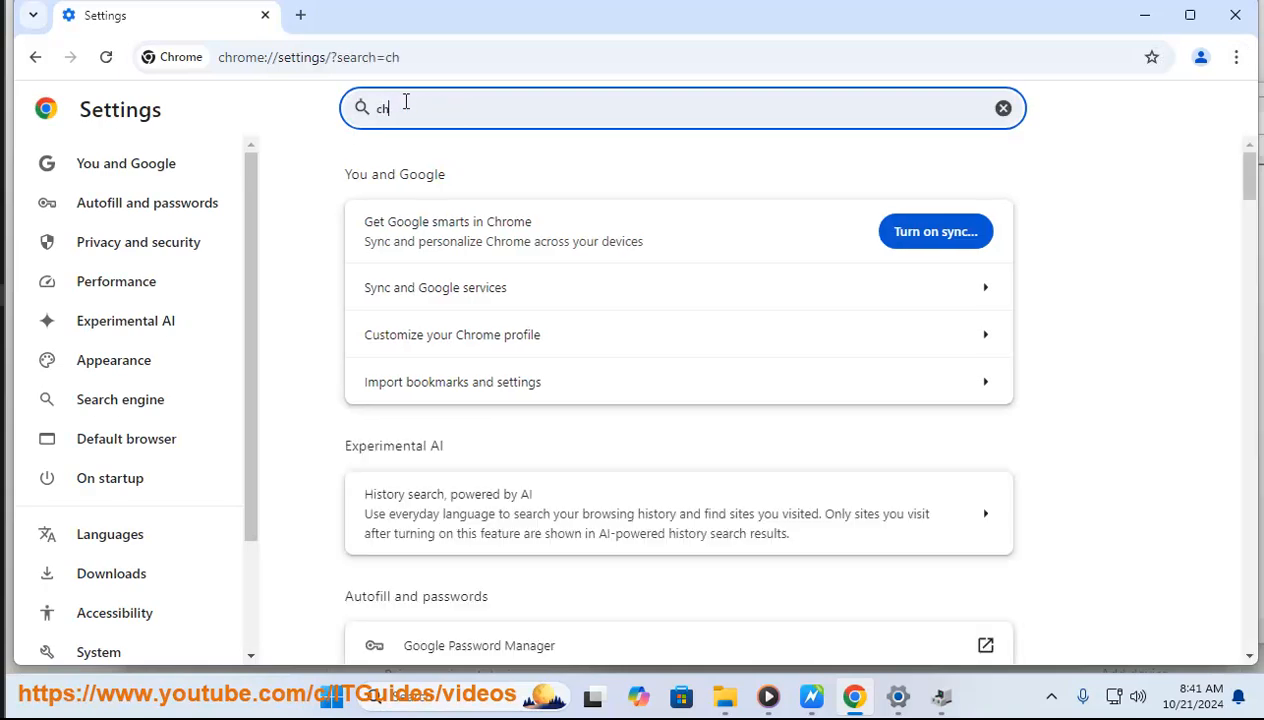
type("ache")
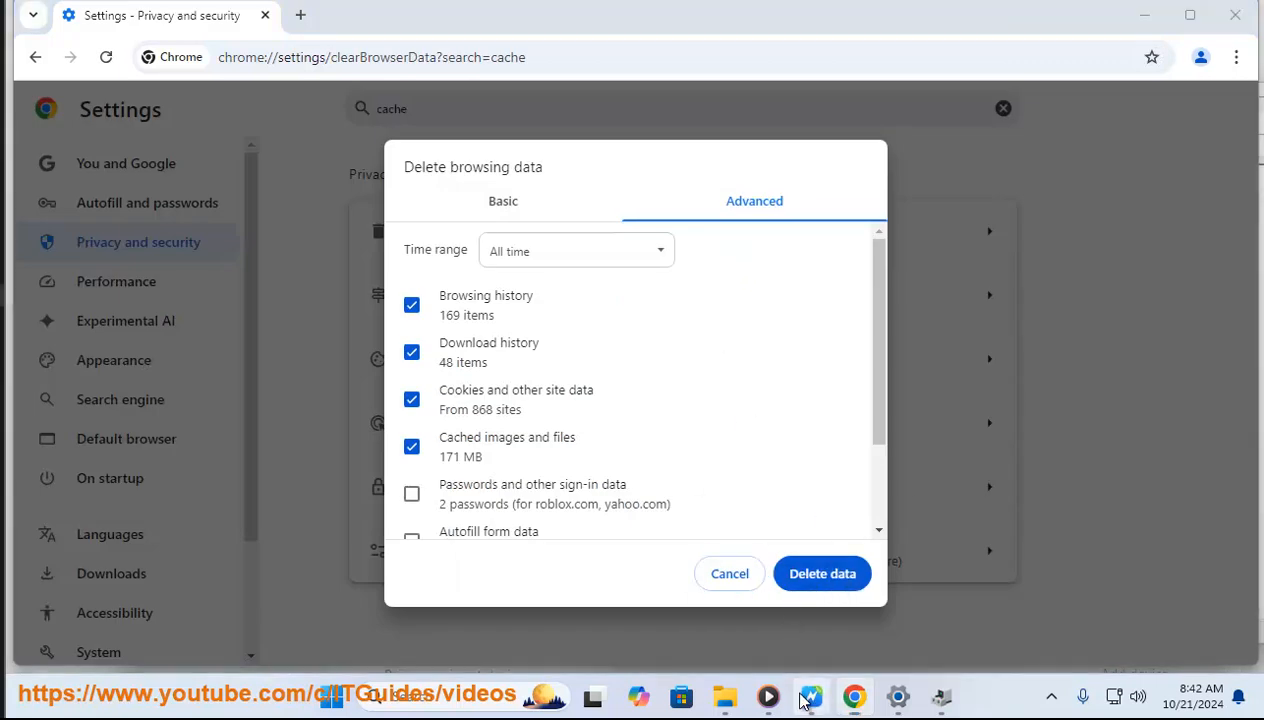
left_click(810, 696)
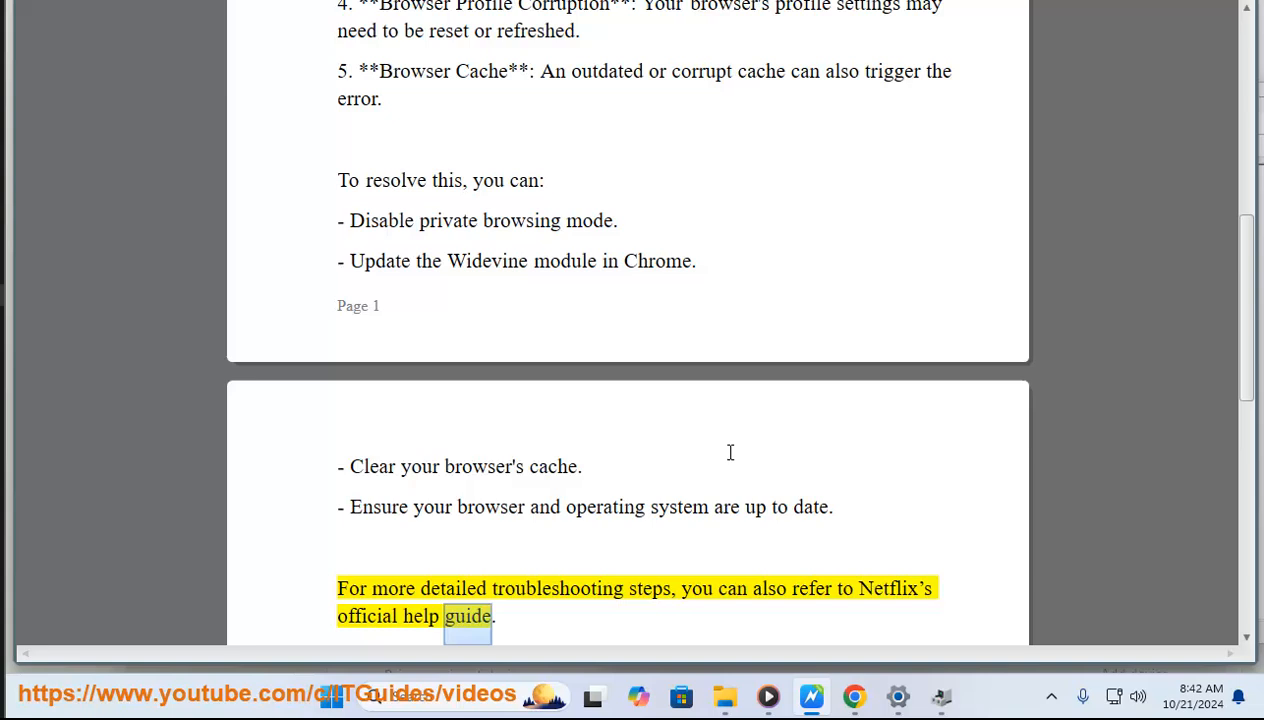